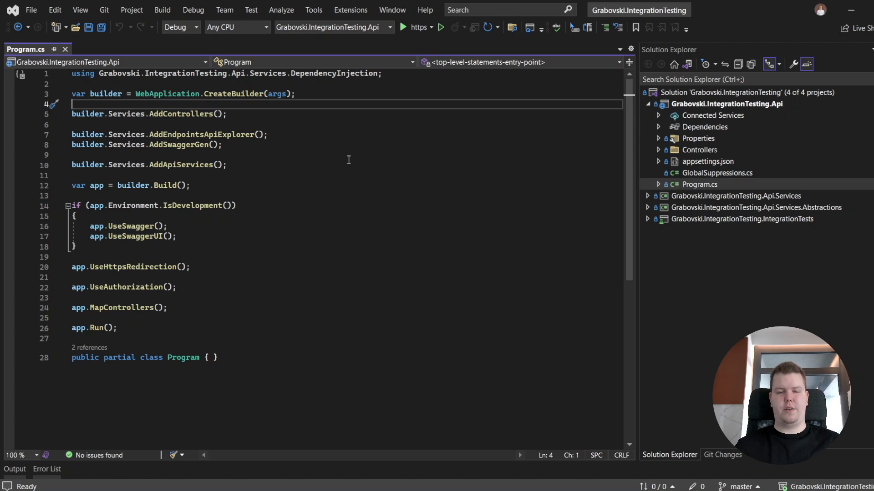
mouse_move(433, 145)
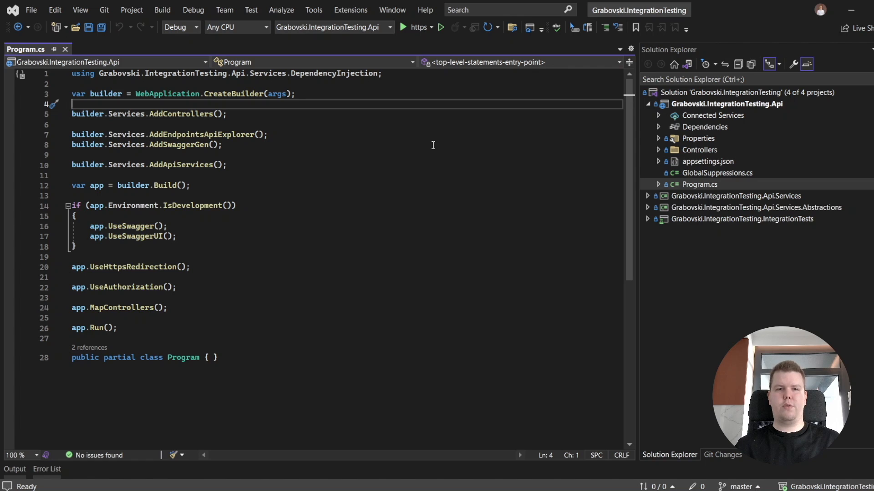
- Review the API Controllers folder and PaymentApiService, then inspect the IntegrationTests project's Dependencies packages
click(658, 150)
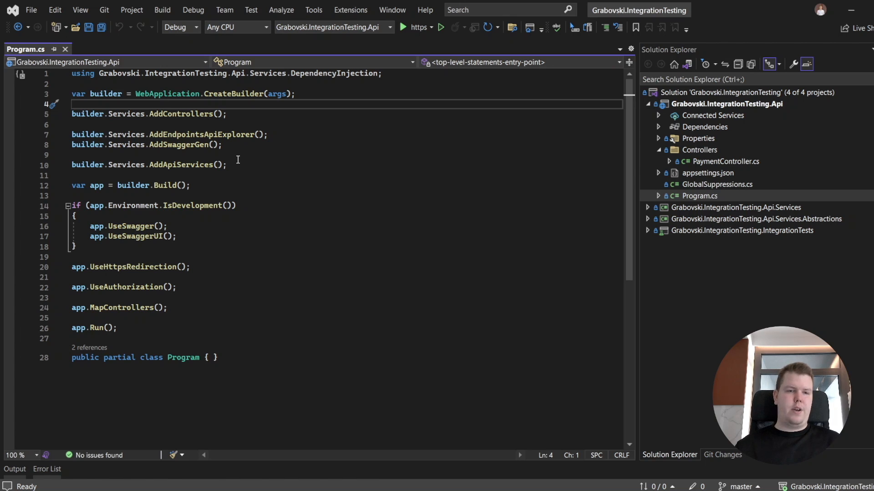
mouse_move(613, 172)
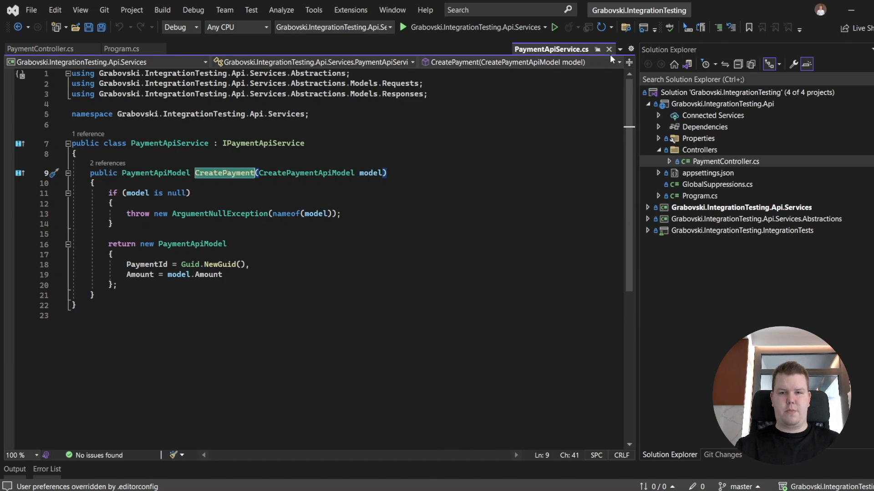
click(41, 49)
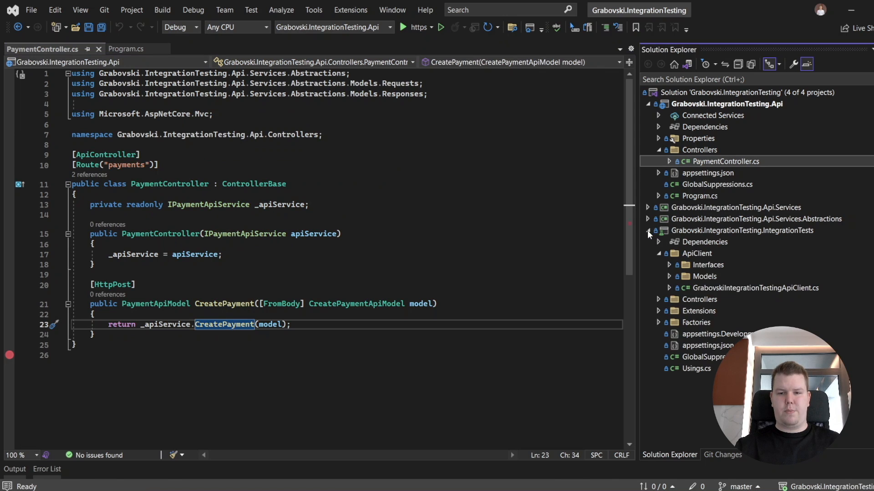
click(659, 242)
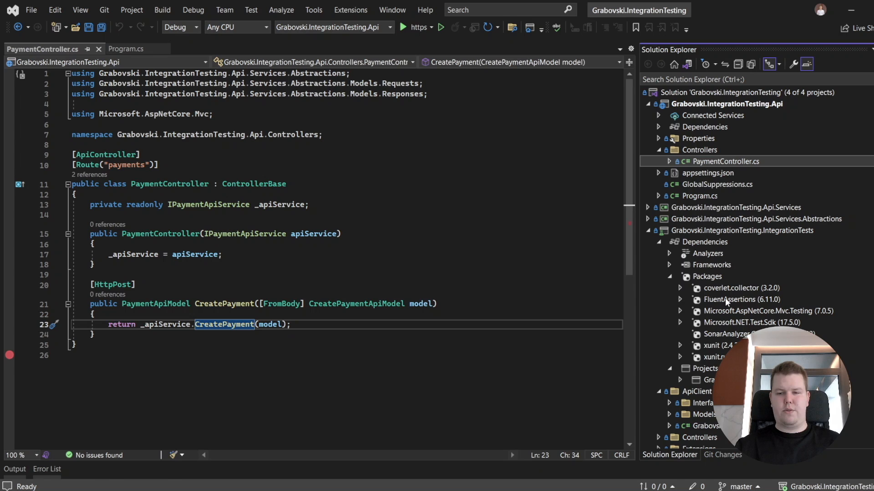
scroll(down, 3)
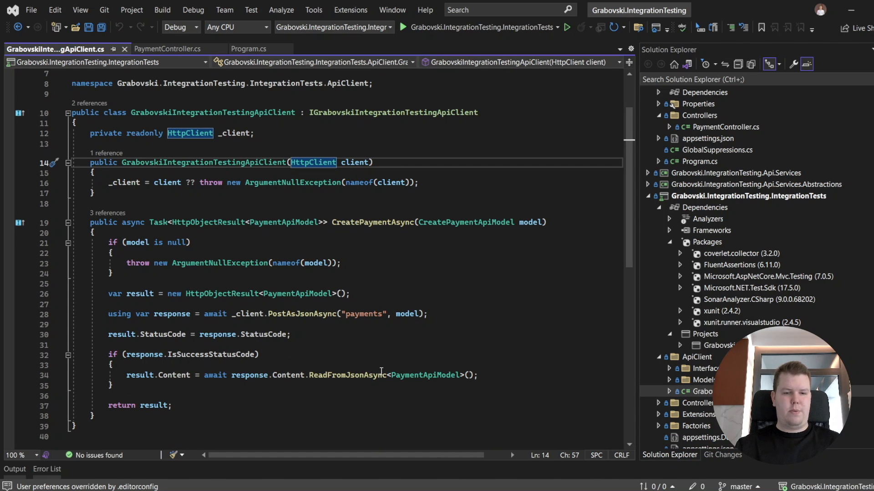
mouse_move(219, 354)
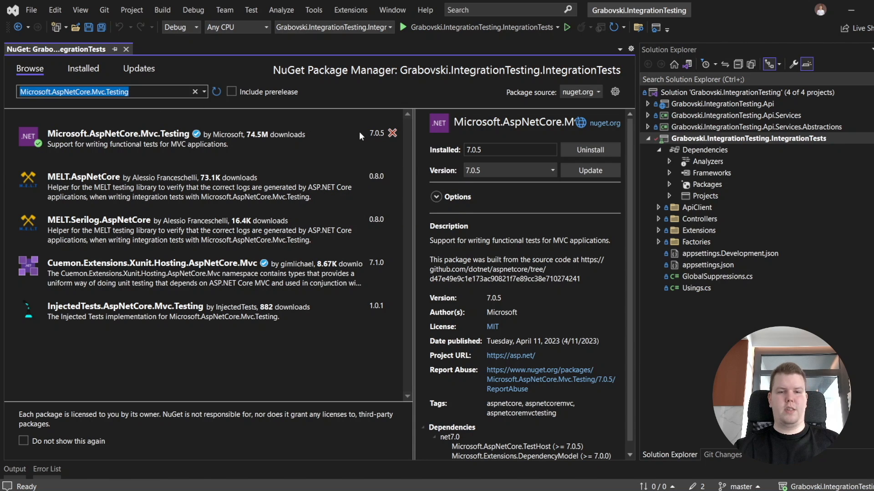
mouse_move(352, 141)
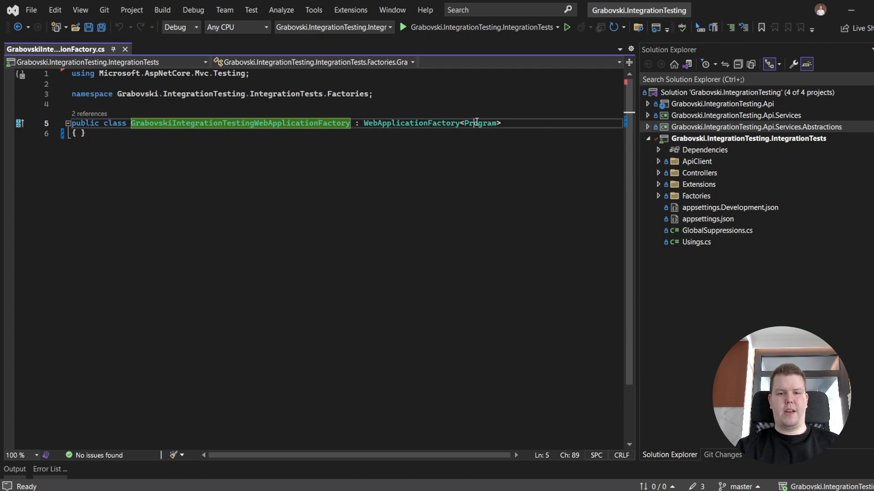
- Open PaymentControllerIntegrationTests.cs from the test Controllers folder and expand Services.Abstractions
double_click(479, 123)
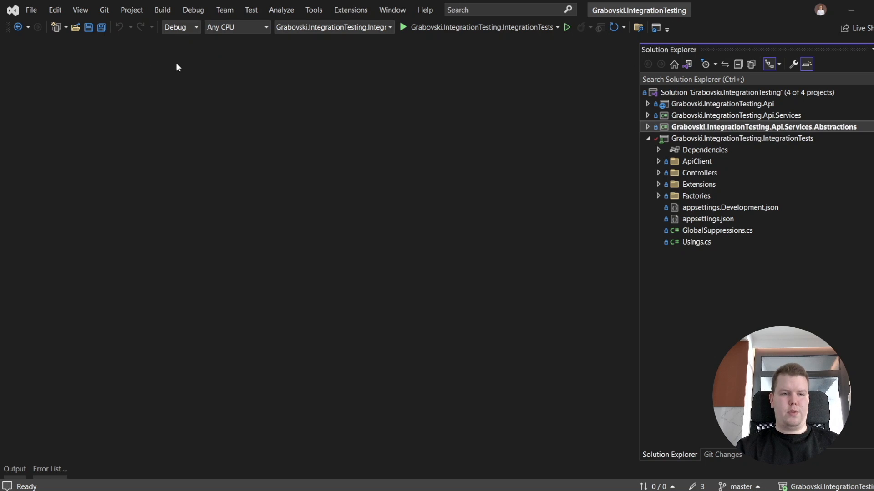
click(657, 173)
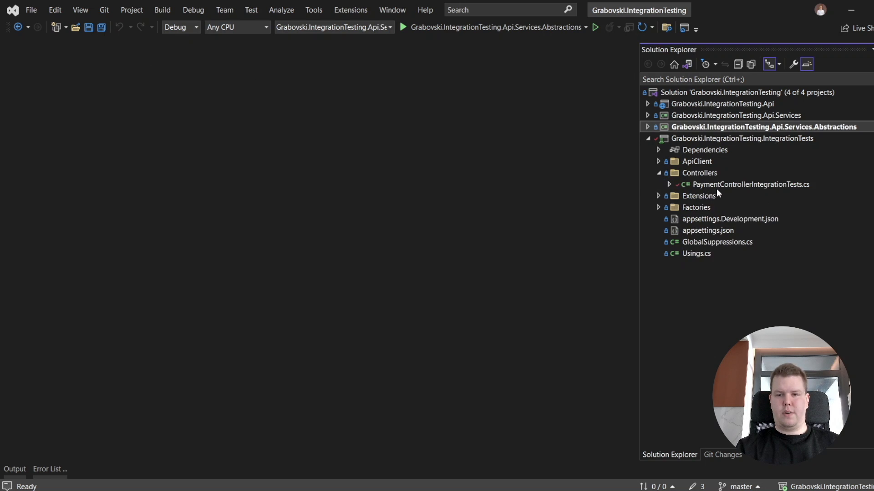
double_click(750, 185)
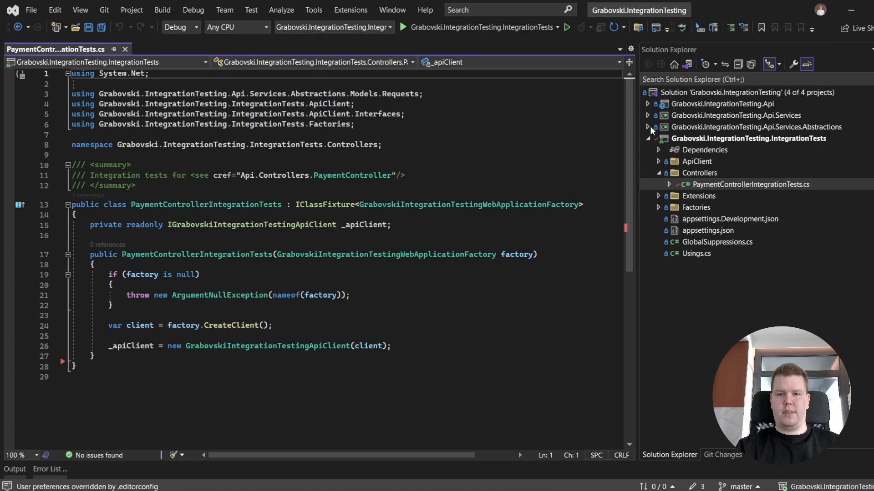
click(648, 127)
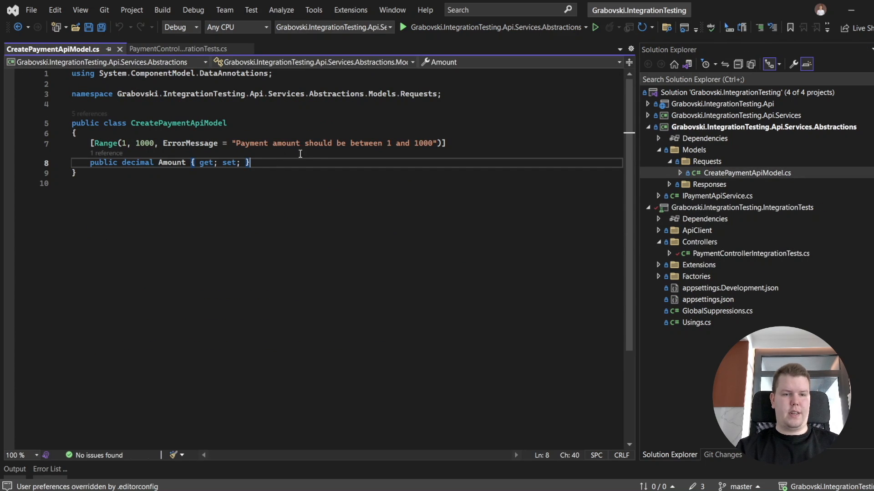
double_click(172, 162)
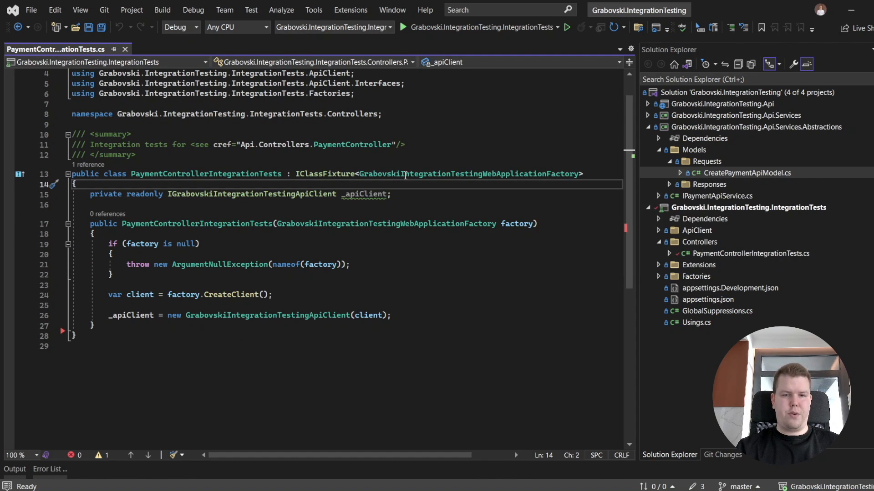
- Highlight the factory type used as the class fixture in PaymentControllerIntegrationTests
double_click(468, 174)
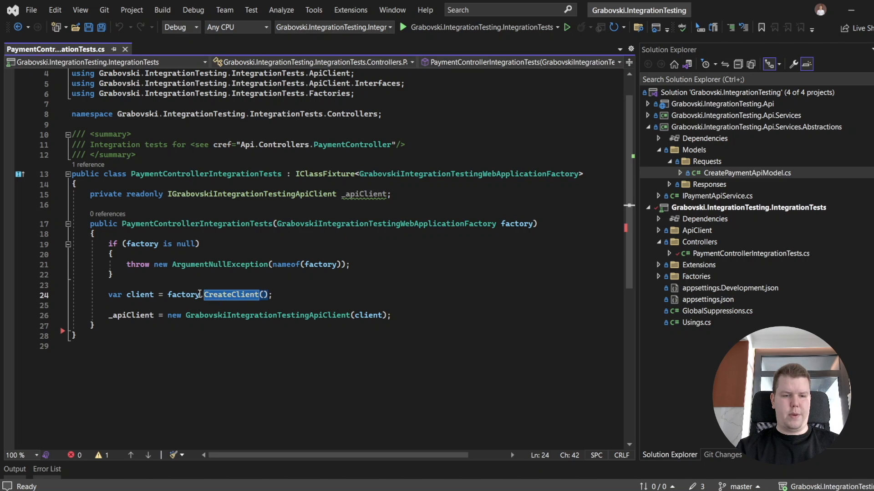
mouse_move(142, 294)
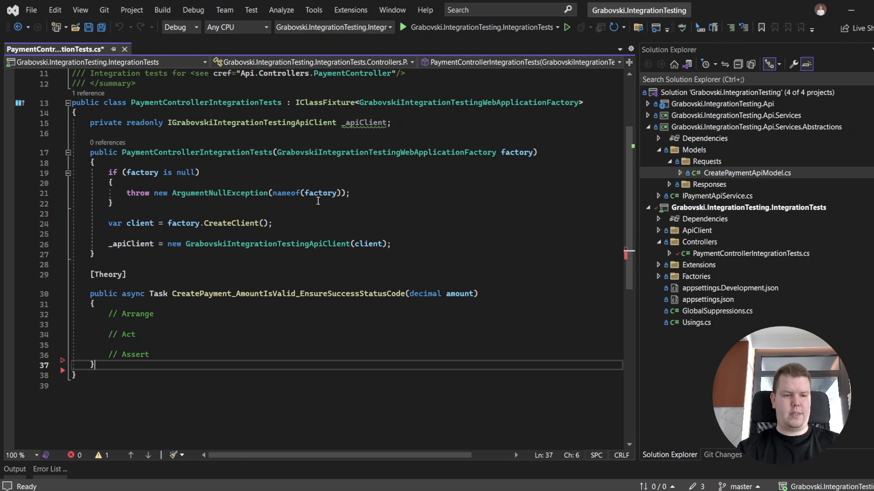
- Give the valid-amount theory InlineData cases for amounts 1 and 1000
text([])
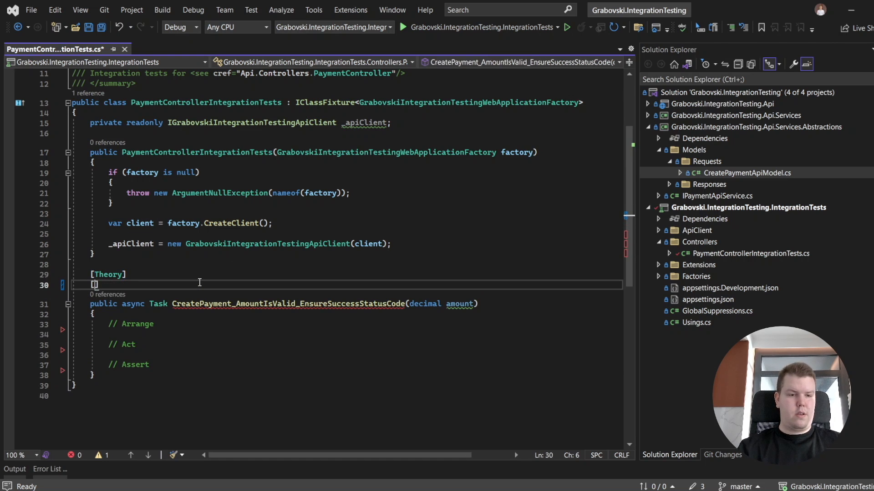
text(InlineData)
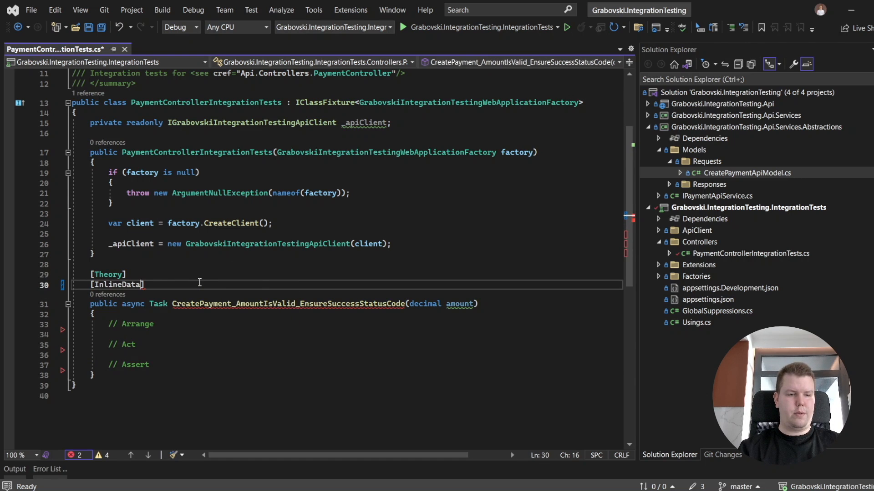
text((1))
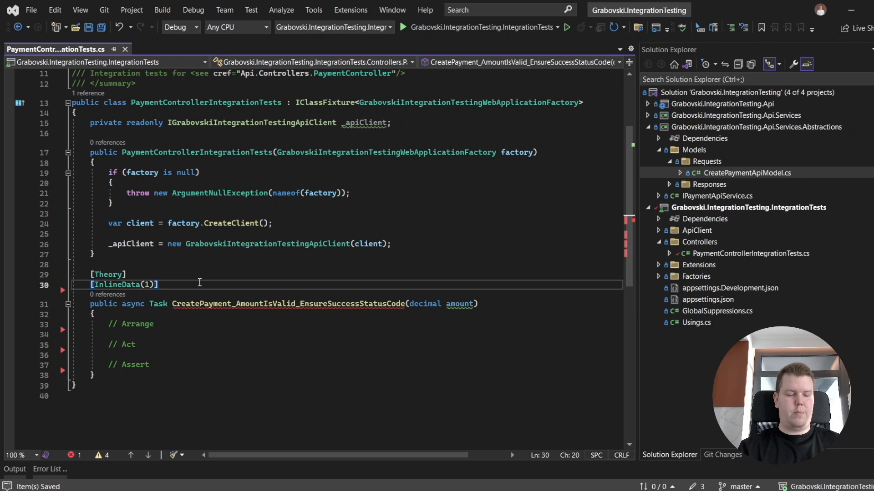
text([InlineData(2)])
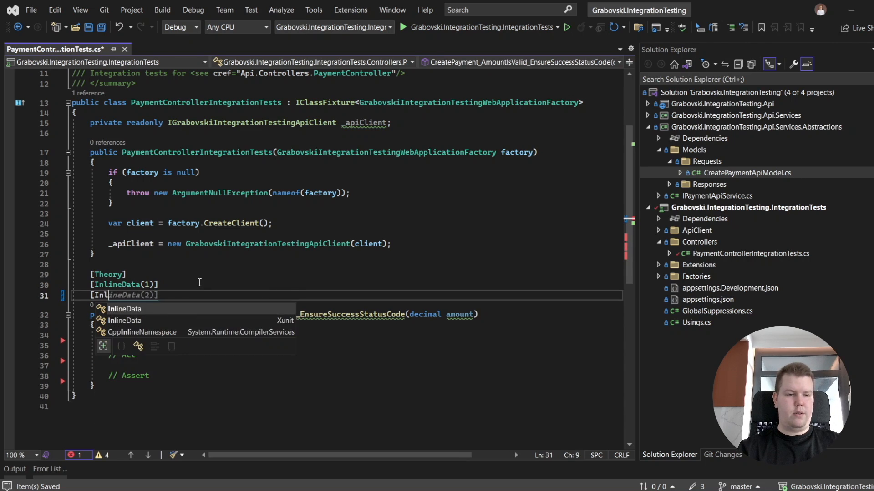
text(1000)])
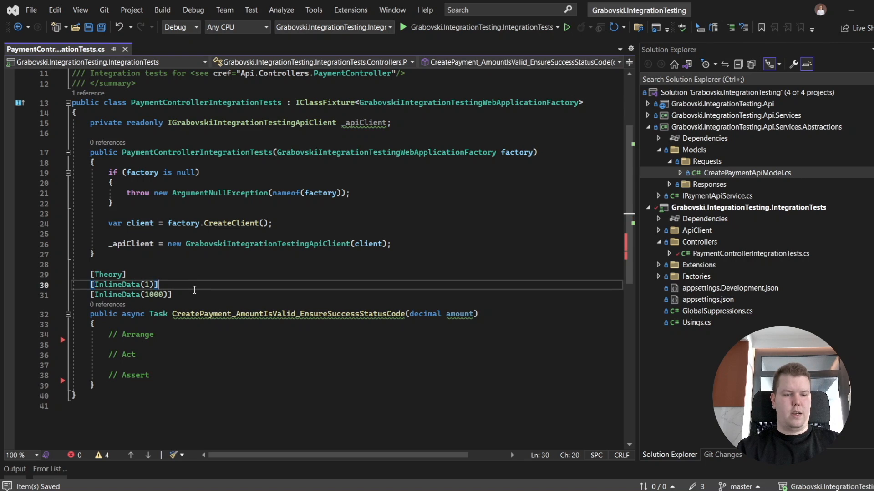
- Arrange a CreatePaymentApiModel request and await CreatePaymentAsync(request) into result
text(var r)
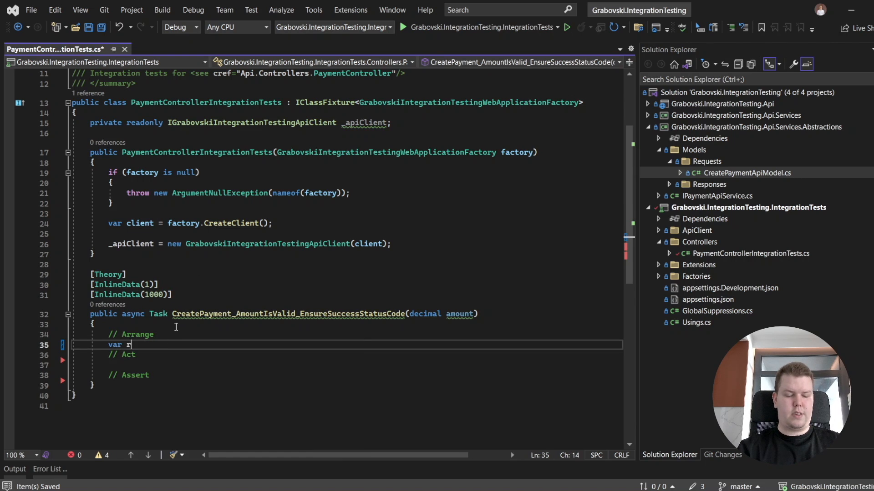
text(request = new CreatePaymentApiModel)
text(Amount = amount)
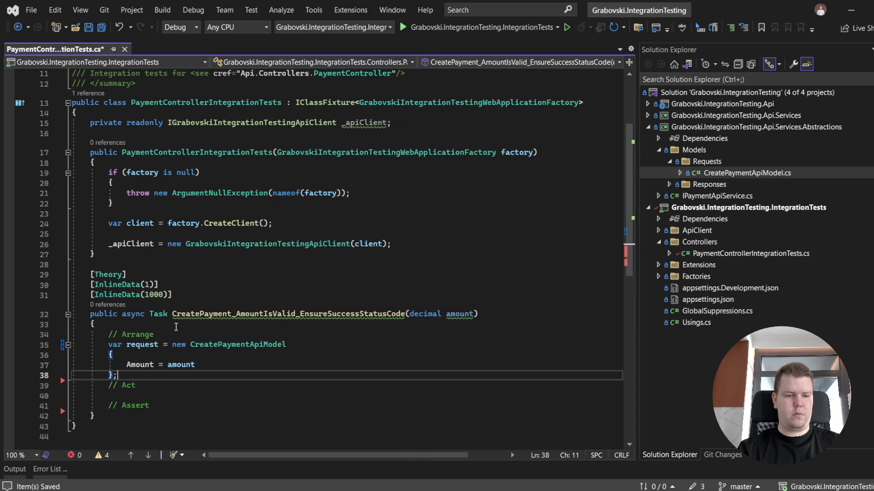
text(var)
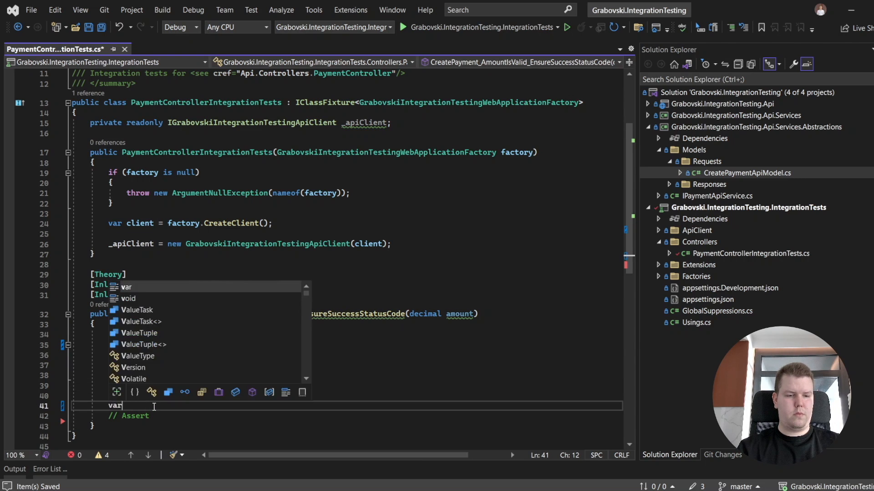
text(result = await _su)
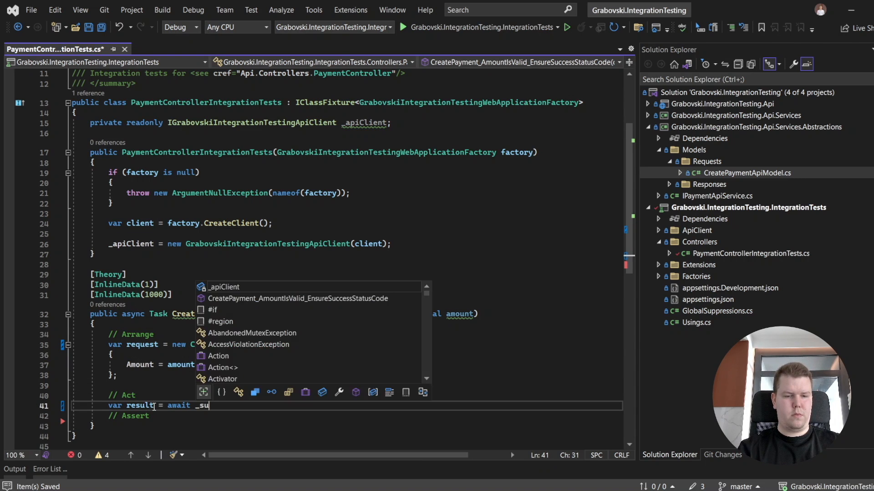
text(apiClient.CreatePaymentAsync)
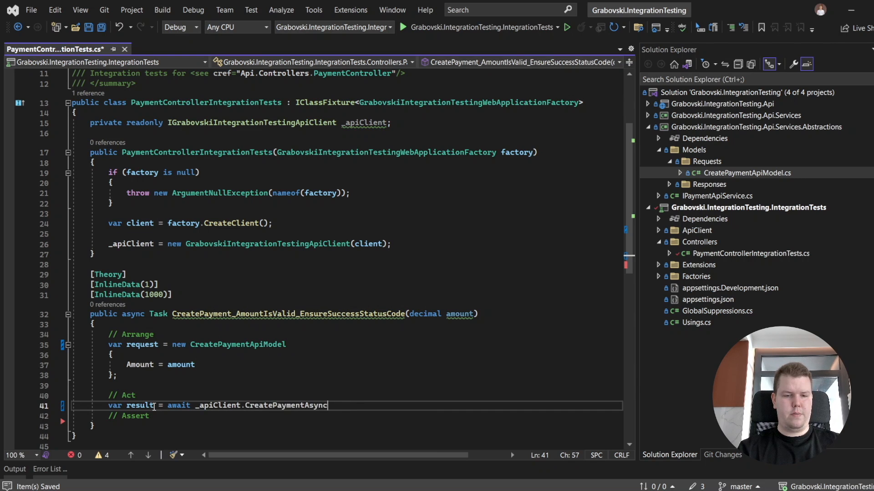
text((request);)
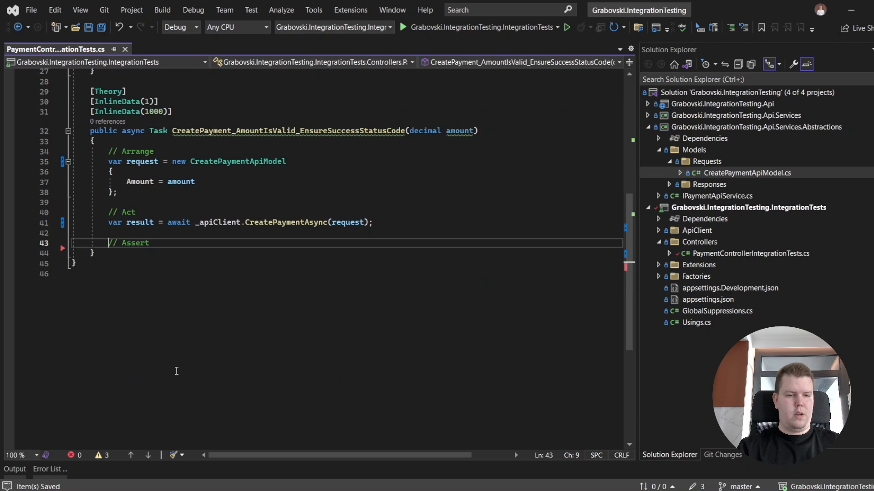
- Assert result is not null and its StatusCode is HttpStatusCode.OK
text(result)
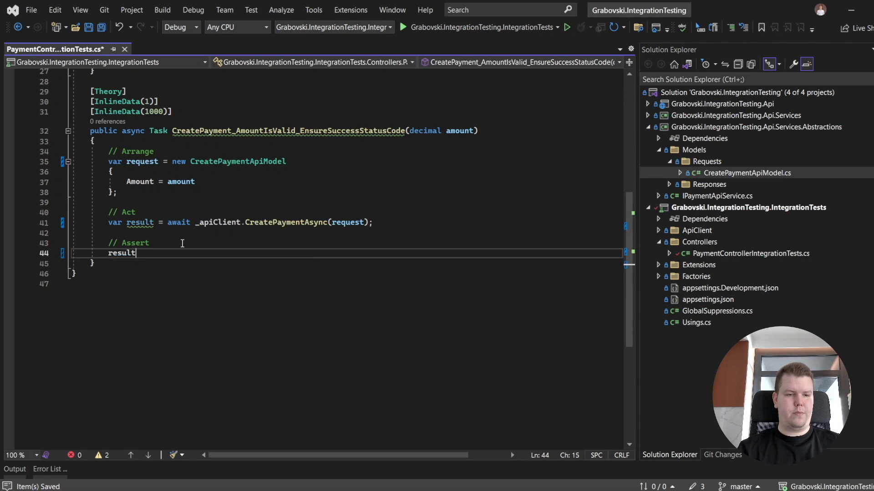
text(.Should().notBeNull();)
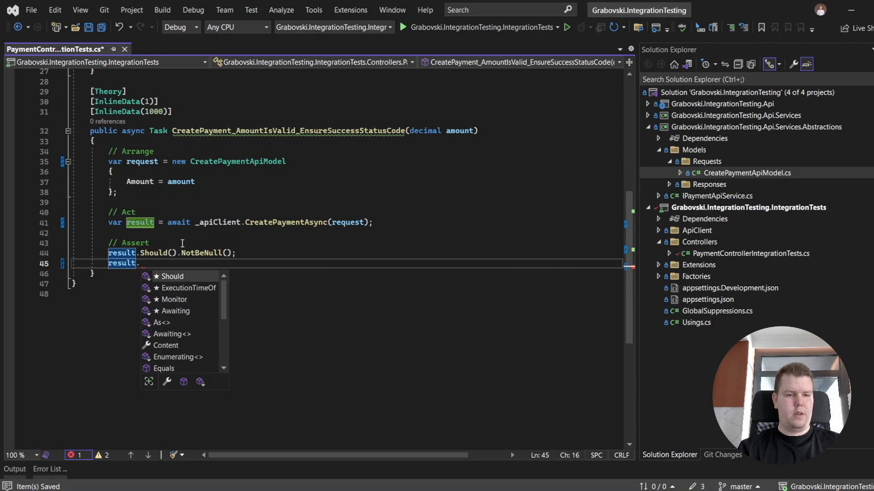
text(StatusCode)
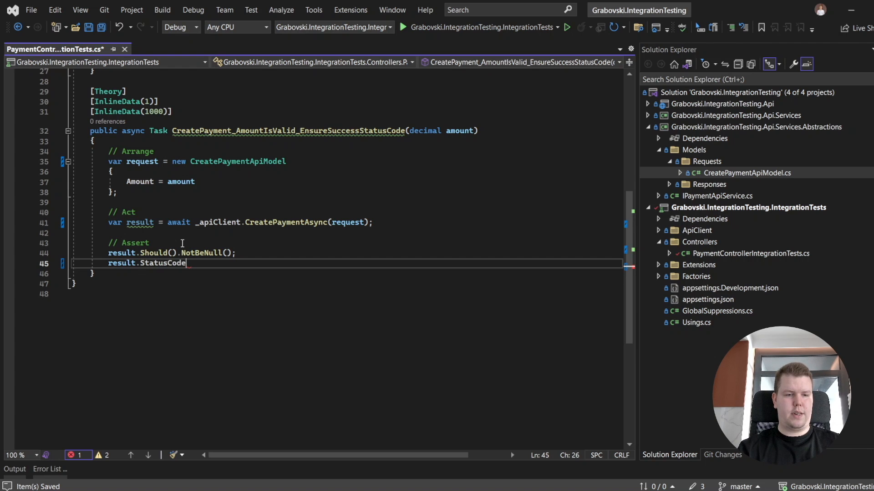
text(.Should())
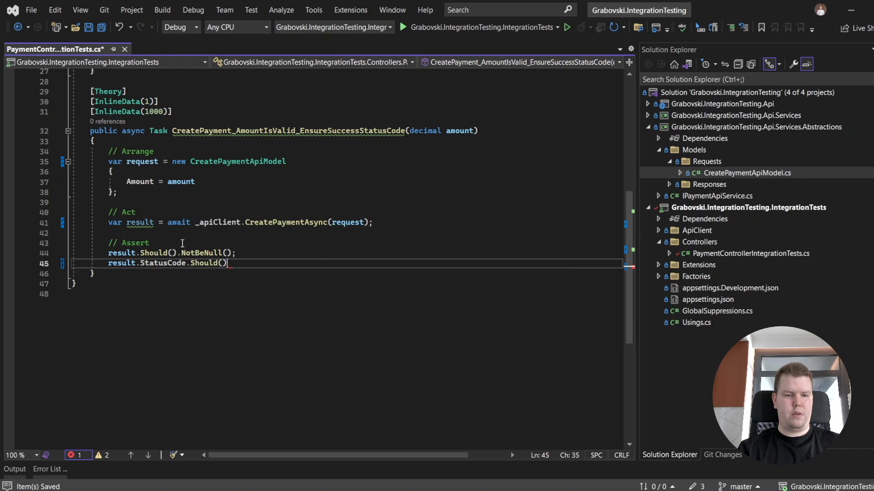
text(.Be()
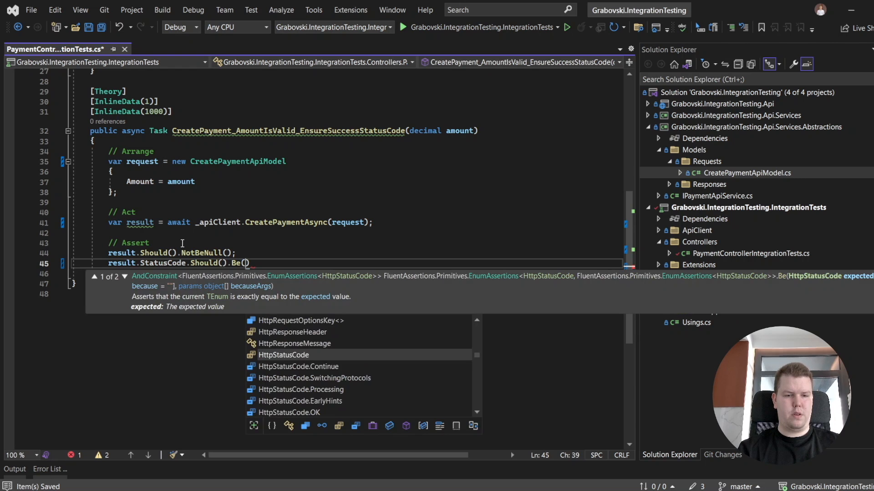
text(HttpStatusCode.OK)
click(357, 273)
text(result)
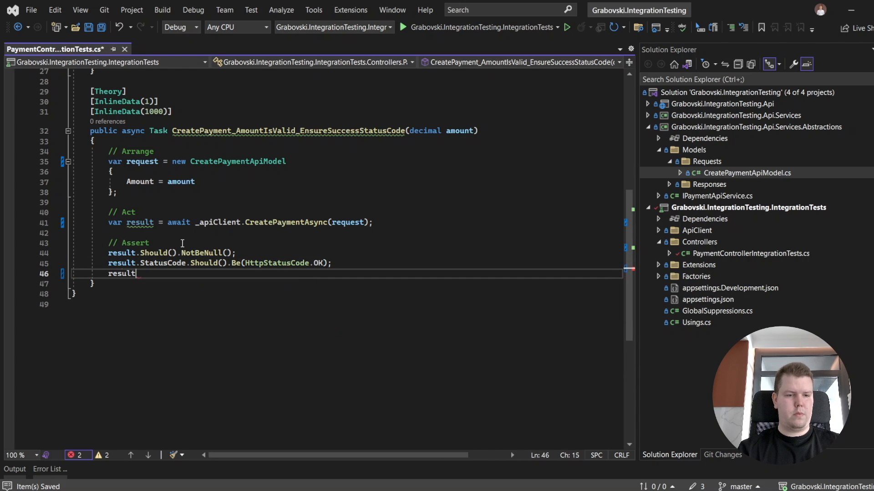
- Assert Content is not null, PaymentId is not empty and Amount equals the requested amount
text(.Content.Should().NotBeNull();)
text(result.Content~.)
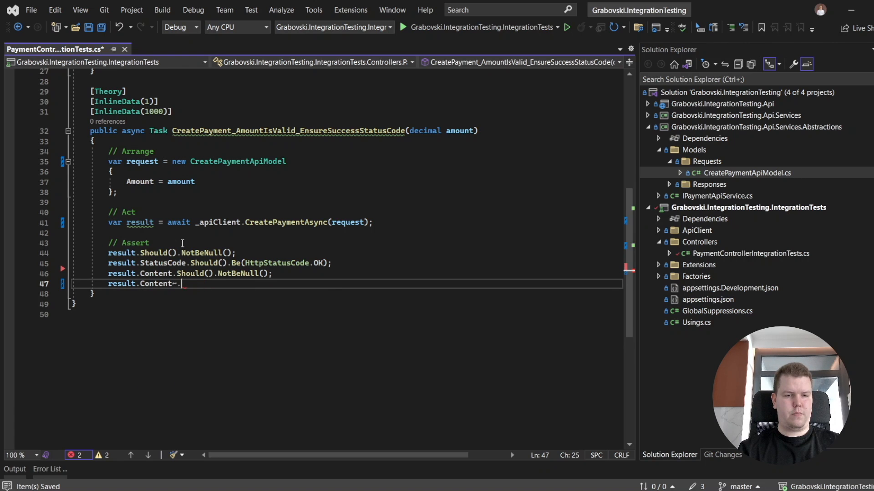
text(!.pay)
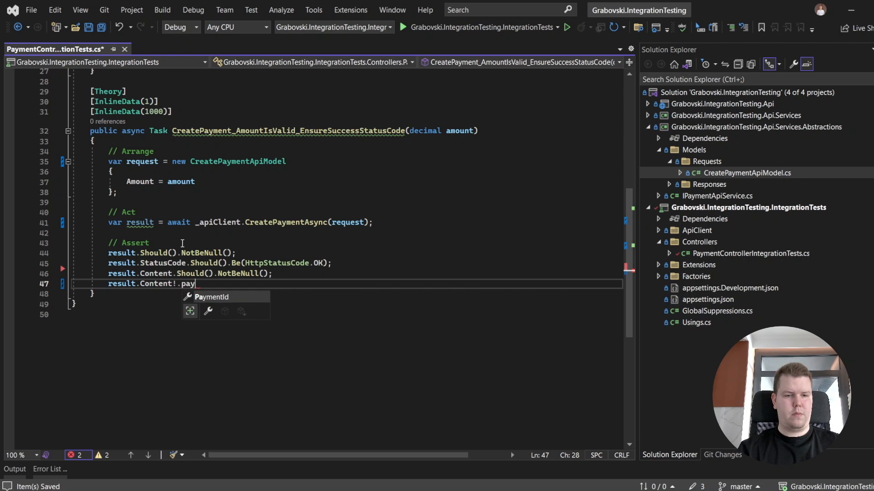
text(PaymentId,s)
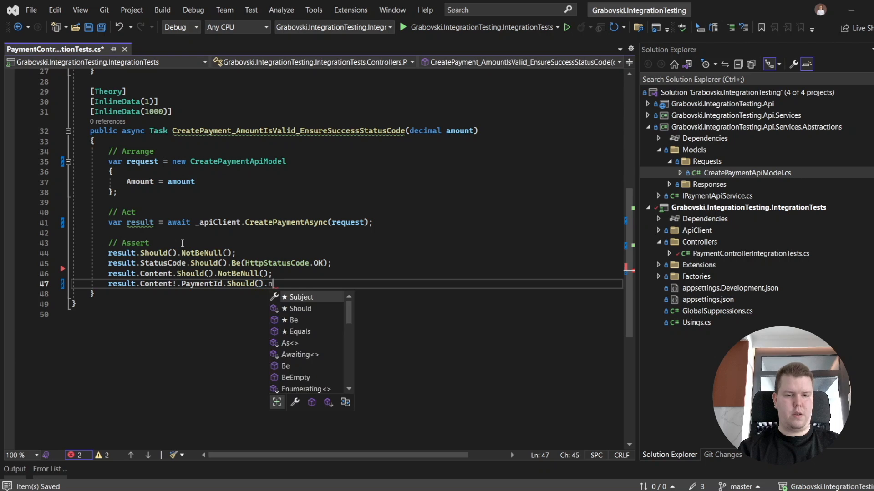
text(NotBeEmpty();)
text(result.Content!)
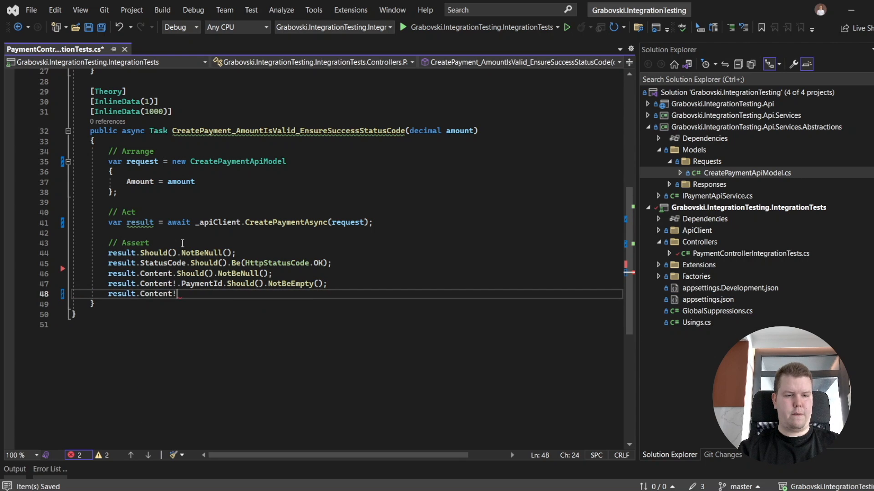
text(a)
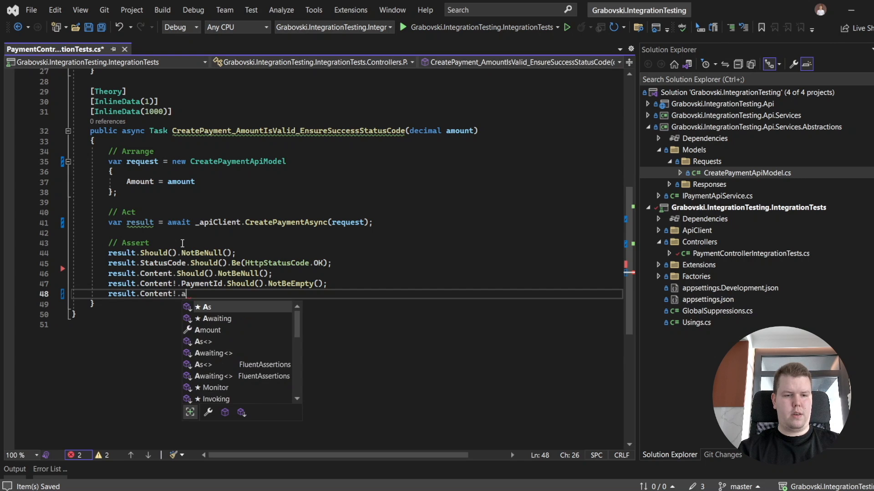
text(Amount.Should()
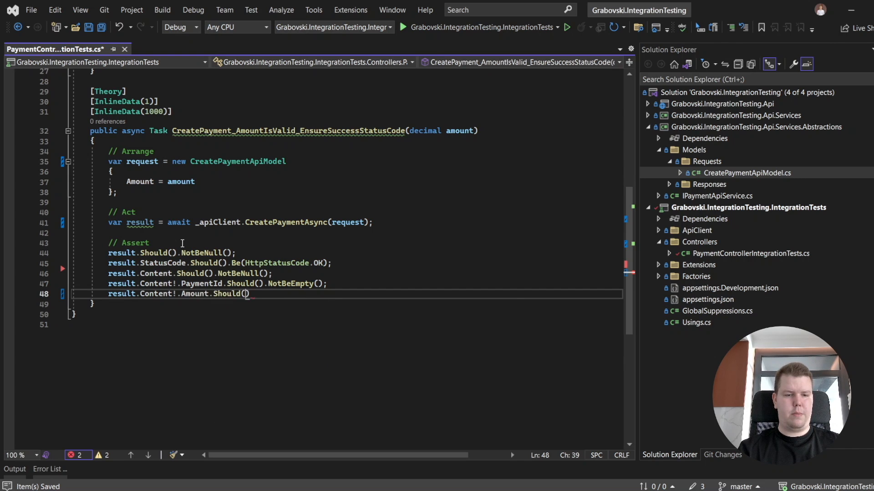
text(.Be()
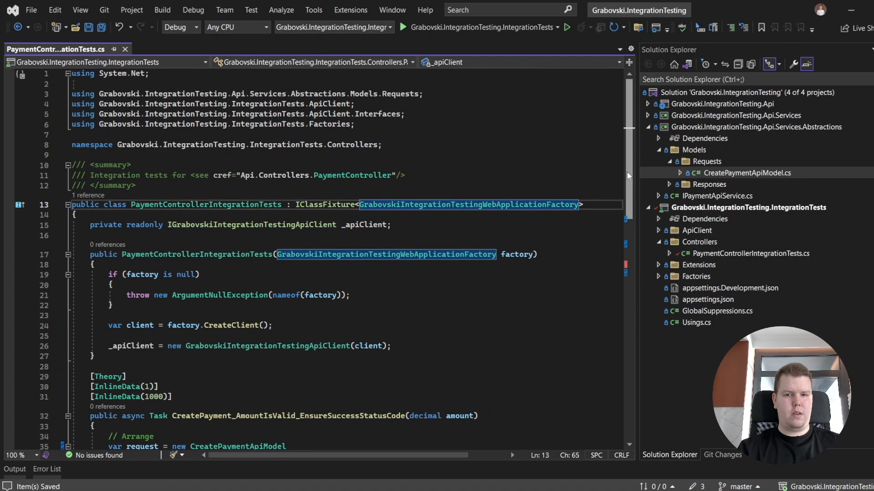
- Create the EnsureBadRequestStatusCode theory for amounts 0 and 1001, dropping content asserts and expecting BadRequest
scroll(down, 3)
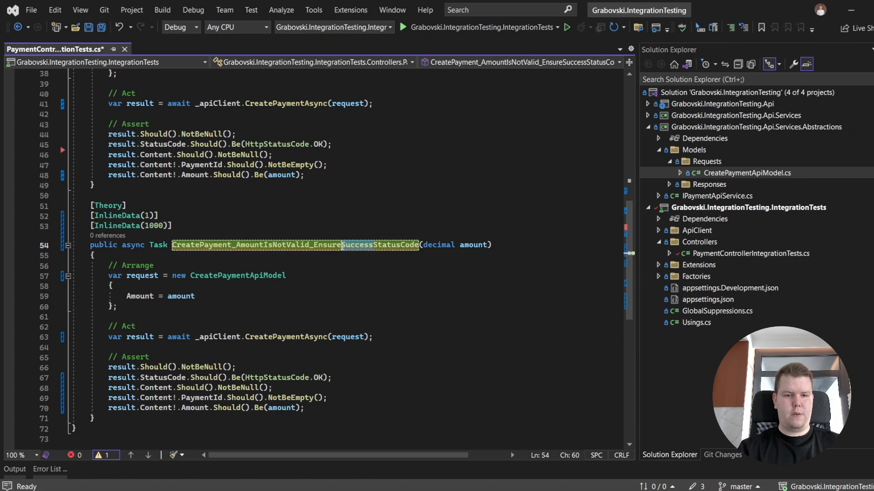
text(BadReques)
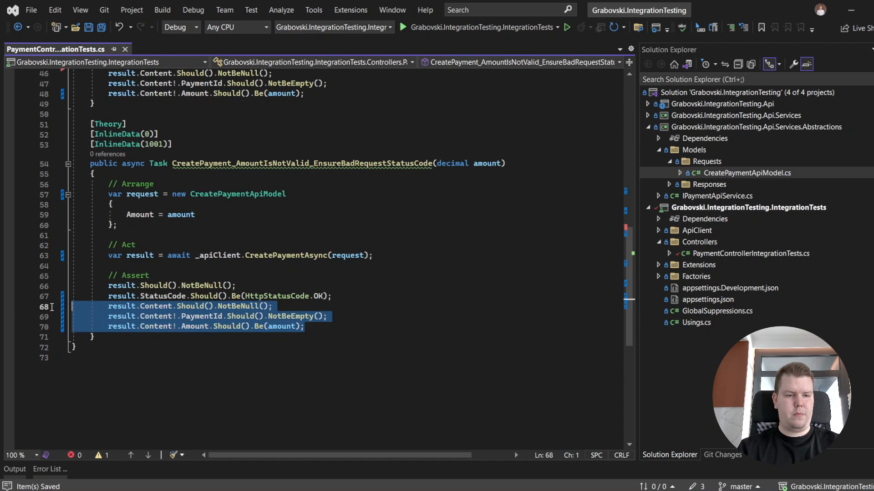
key(Delete)
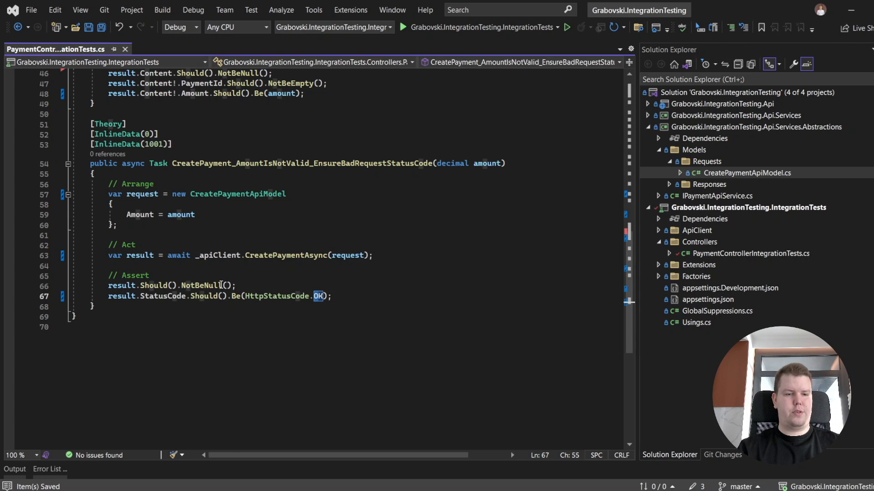
click(301, 295)
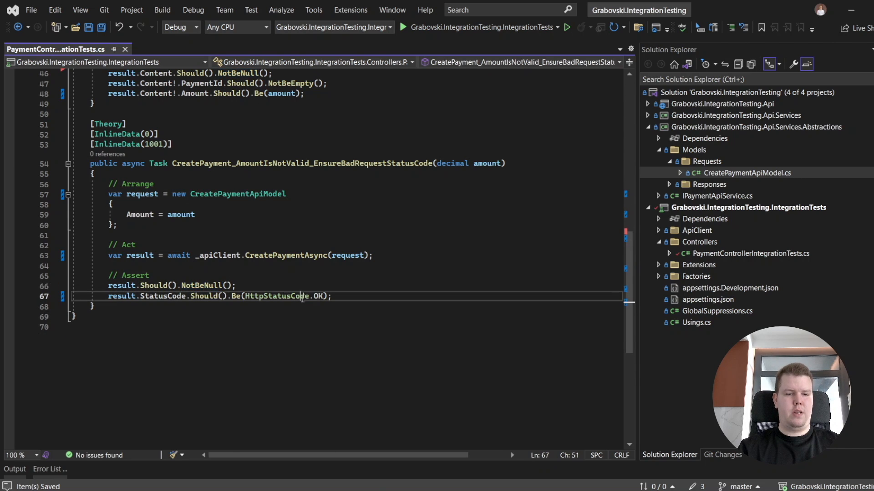
text(ba)
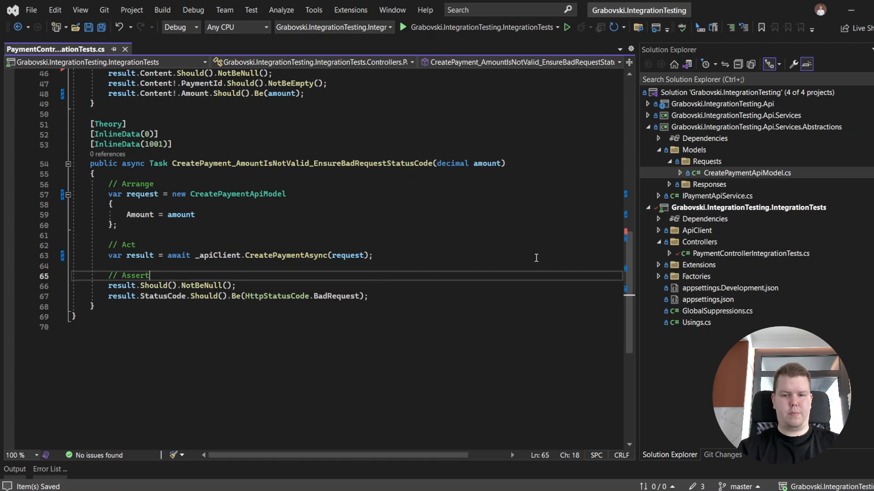
scroll(up, 3)
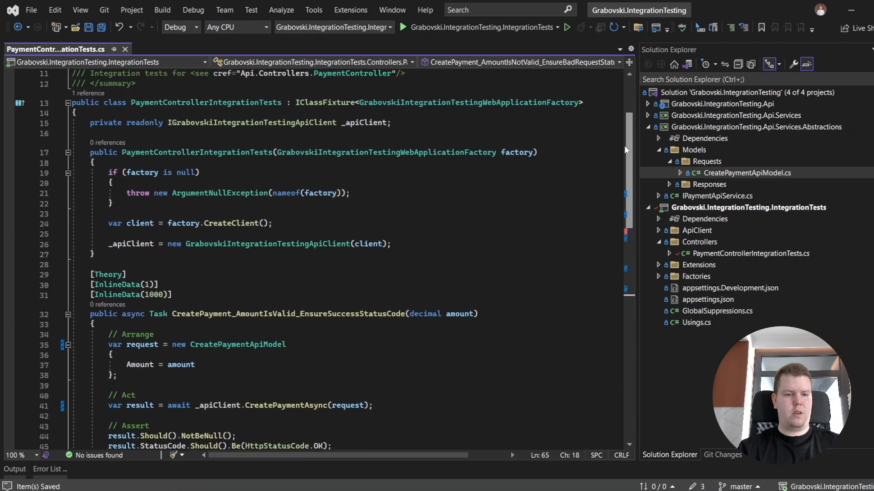
- Run all tests in Test Explorer and expand the tree showing four passing PaymentController cases
click(250, 10)
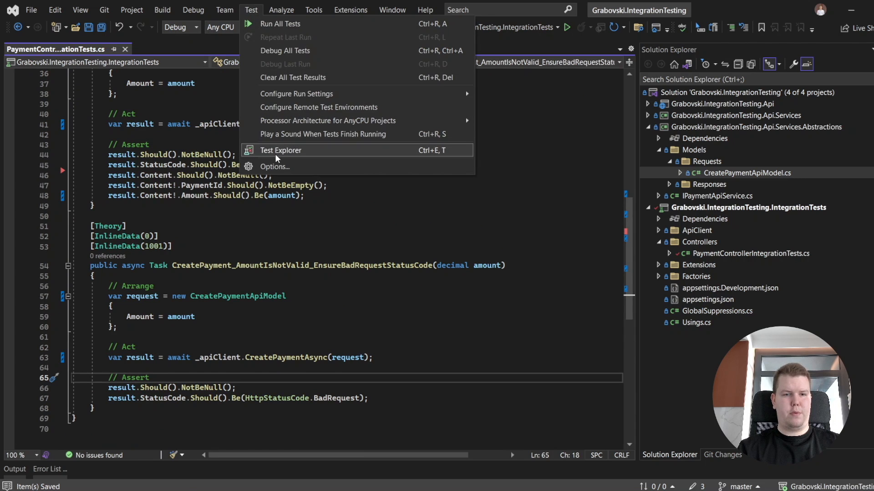
click(281, 150)
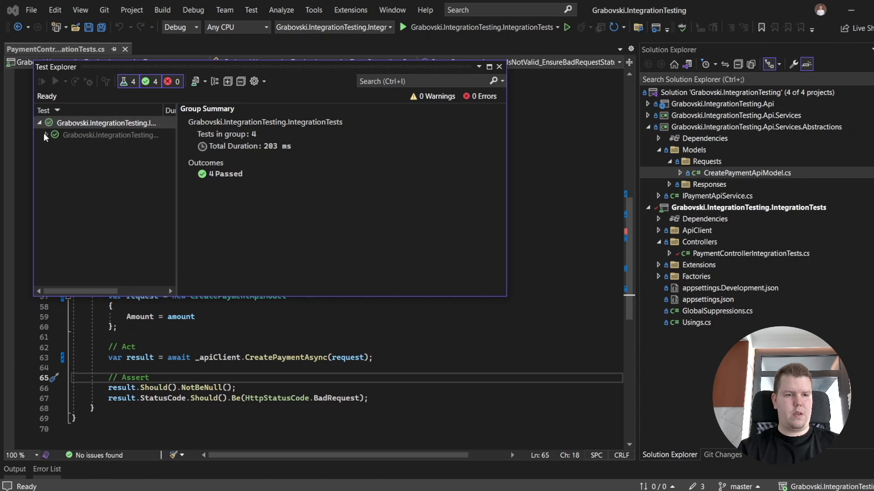
click(46, 136)
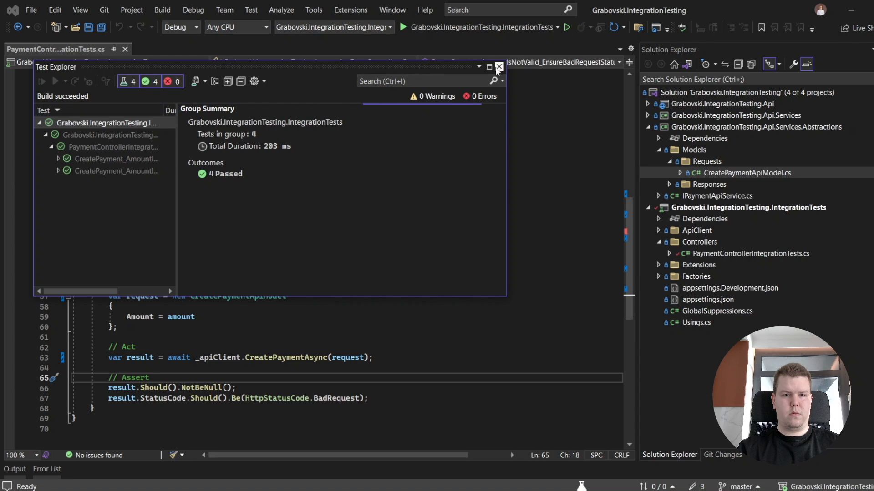
click(487, 67)
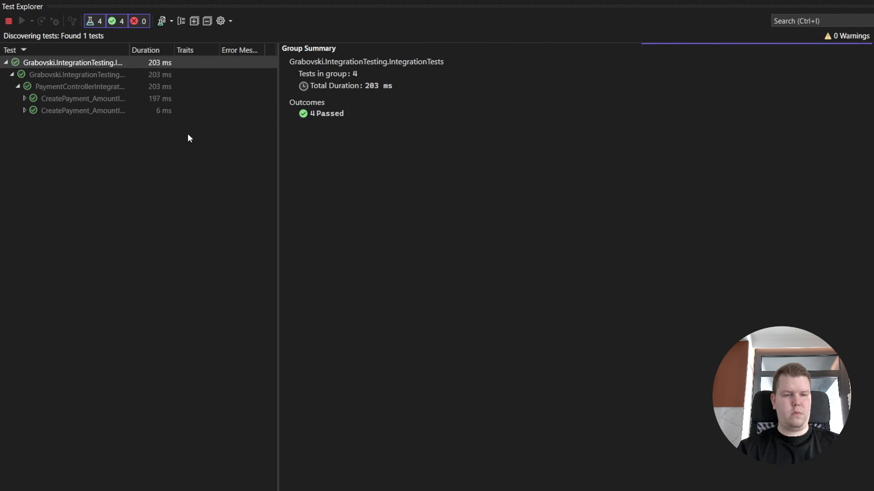
mouse_move(92, 114)
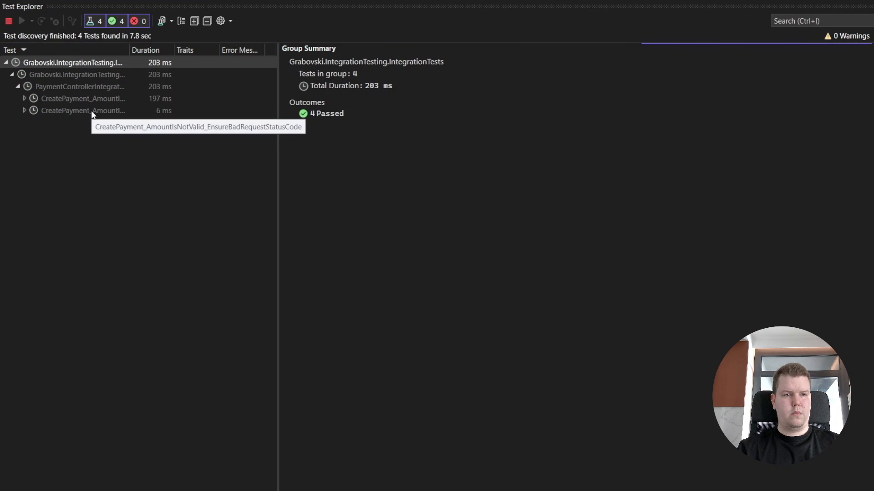
click(21, 21)
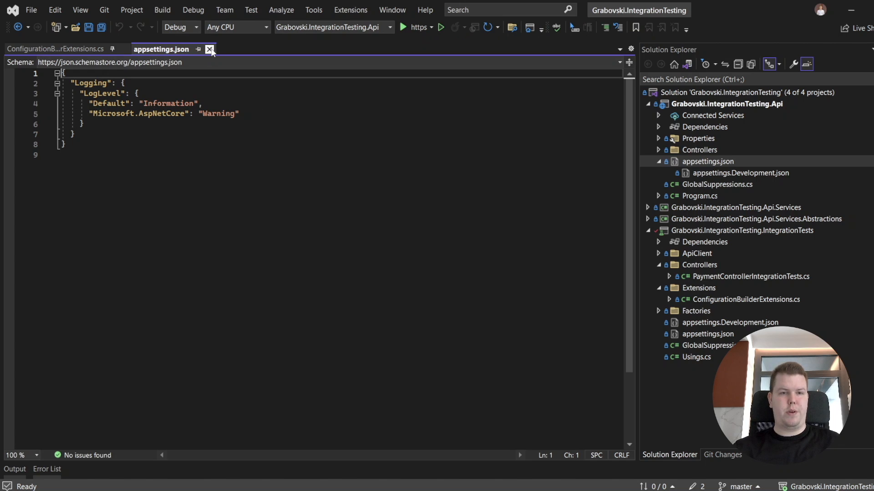
- Close the API appsettings.json and review the environment variable lookup in ConfigurationBuilderExtensions
click(210, 50)
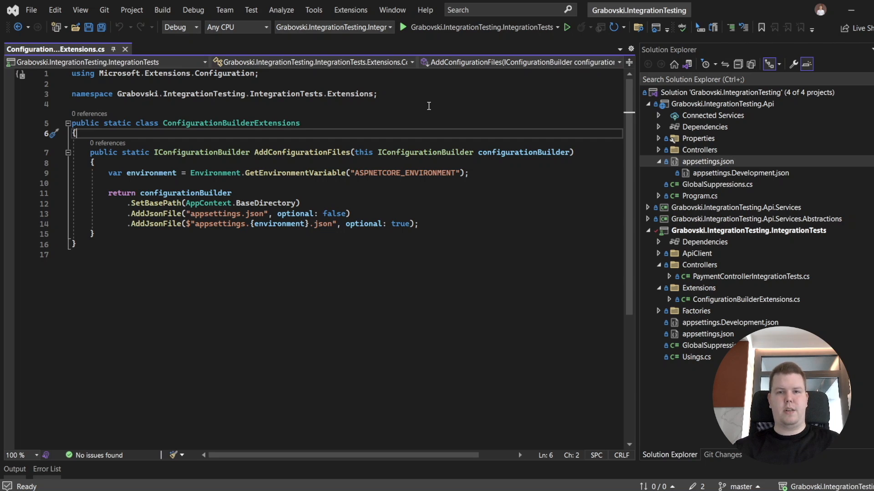
mouse_move(388, 137)
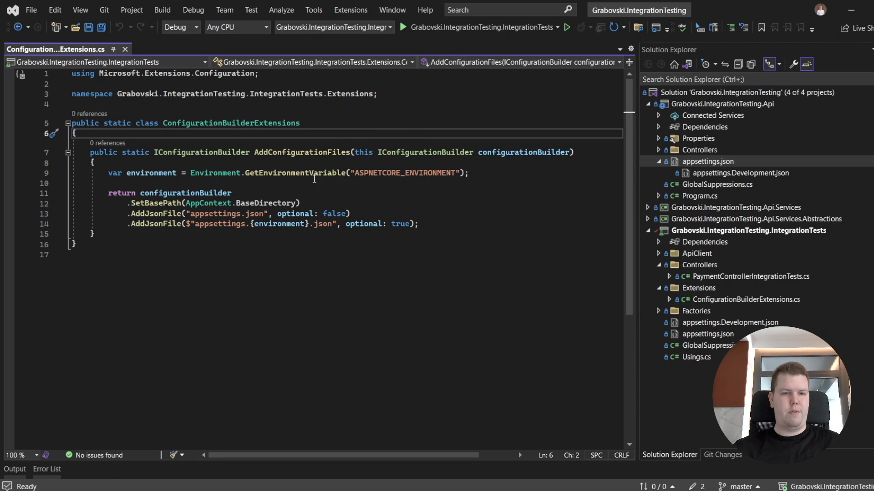
double_click(151, 173)
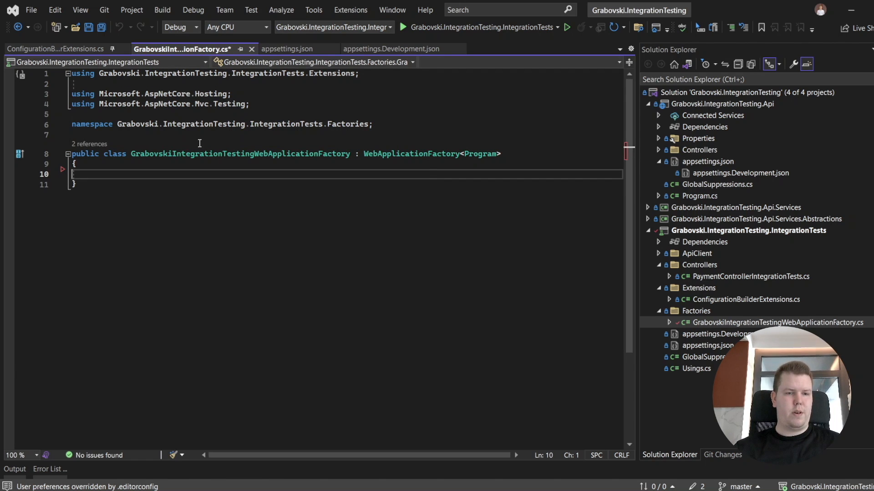
- Override ConfigureWebHost in the factory and add a null check for the builder parameter
text(protected override void ConfigureWebHost(IWebHostBuilder builder)
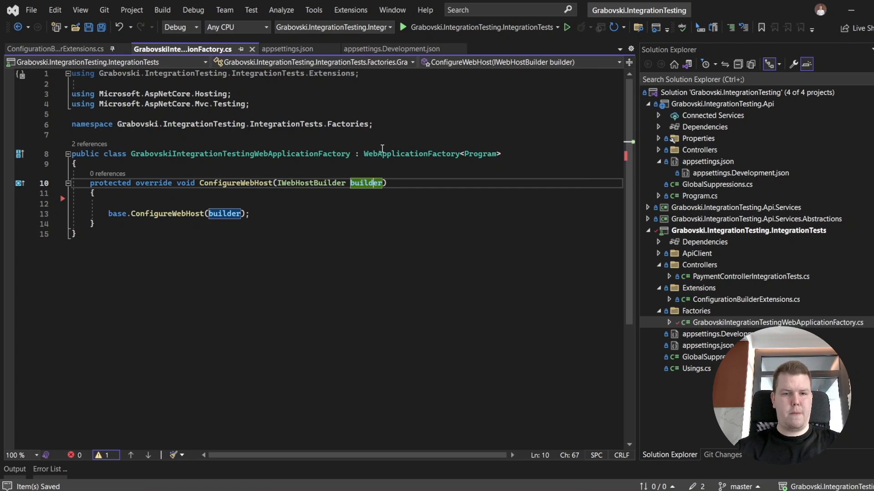
click(54, 183)
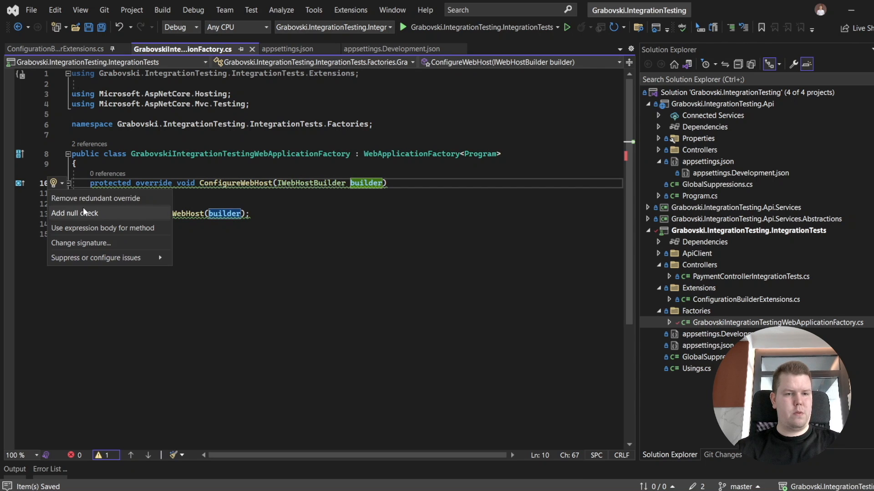
click(73, 213)
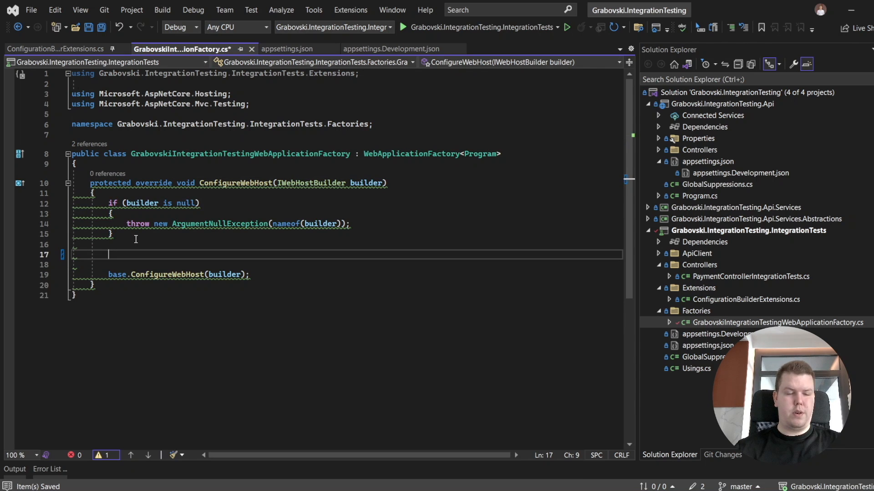
text(HealthChecksBuilderDelegateExtensions)
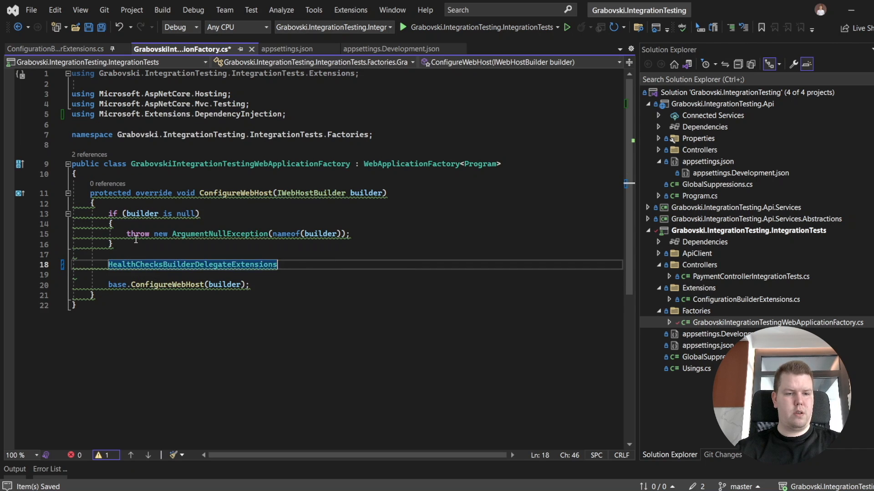
- Call builder.ConfigureAppConfiguration(options => options.AddConfigurationFiles()) and view Git Changes
text(builder.c)
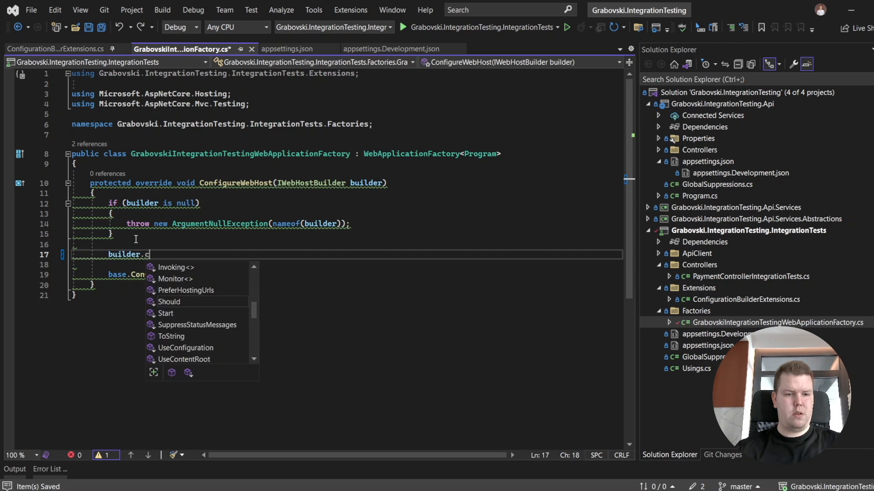
text(onfigureAppConfiguration(options =>)
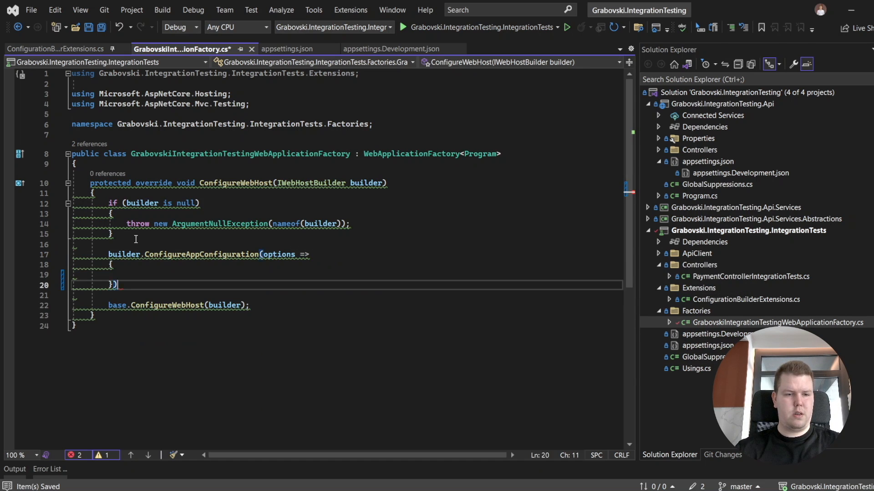
text(options)
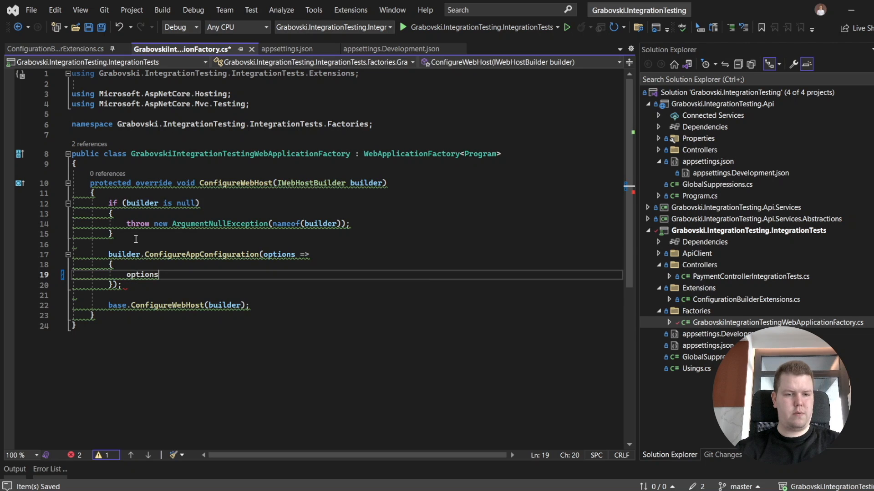
text(.AddConfigurationFiles();)
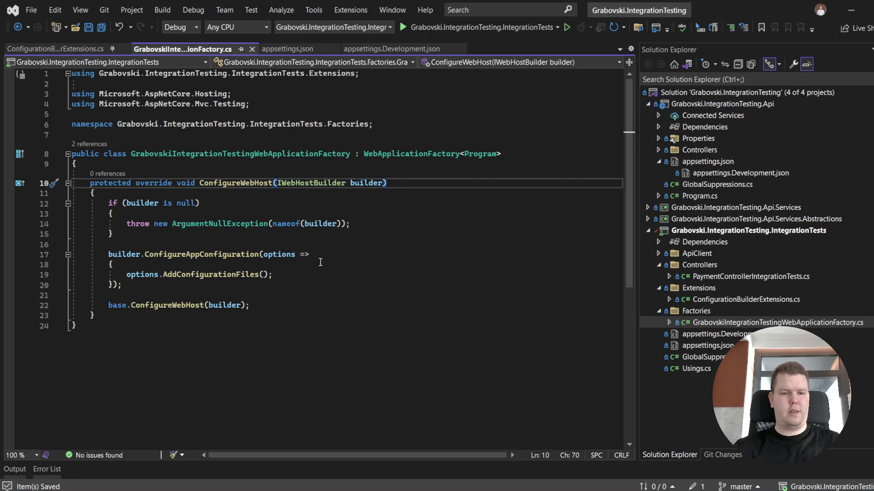
click(721, 455)
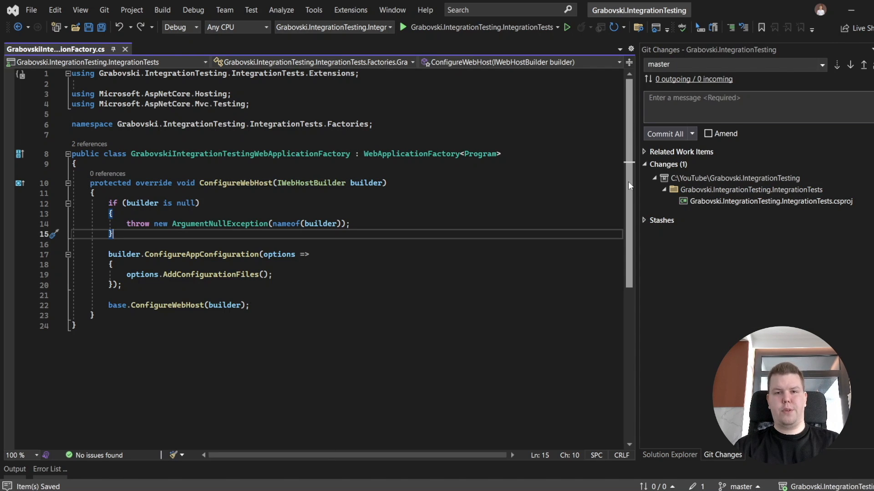